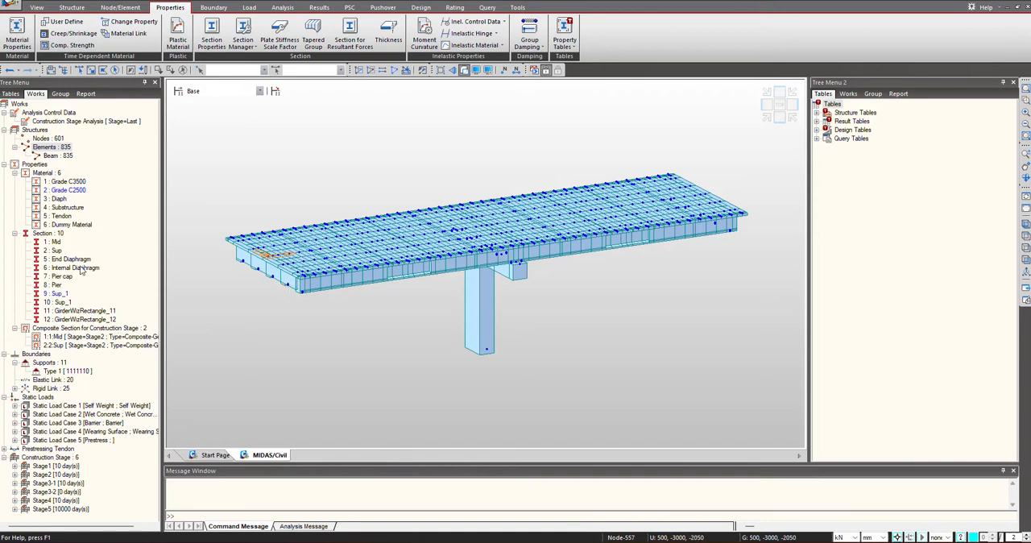
# Step: Open Section Manager's Reinforcements editor from the Properties tab
pyautogui.click(55, 242)
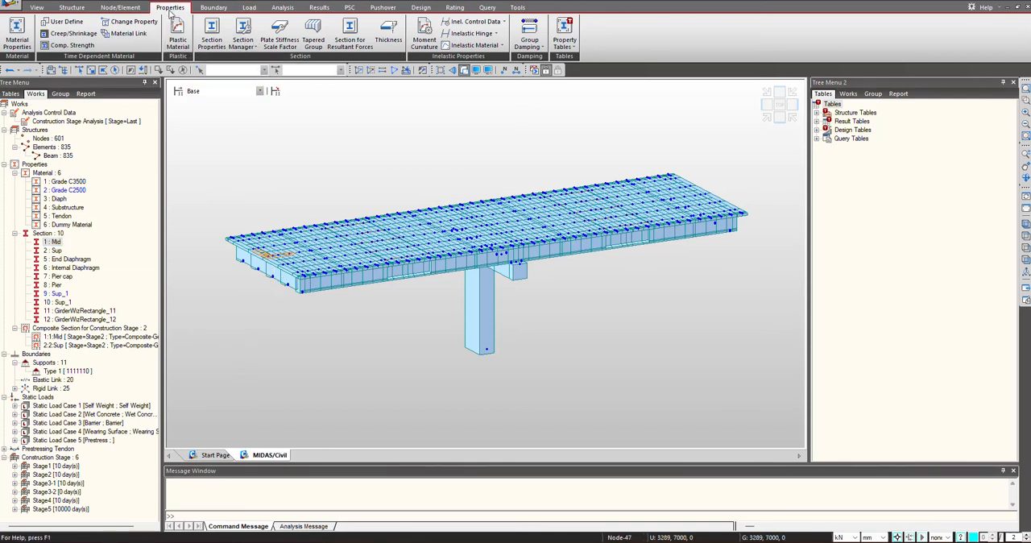
pyautogui.click(242, 34)
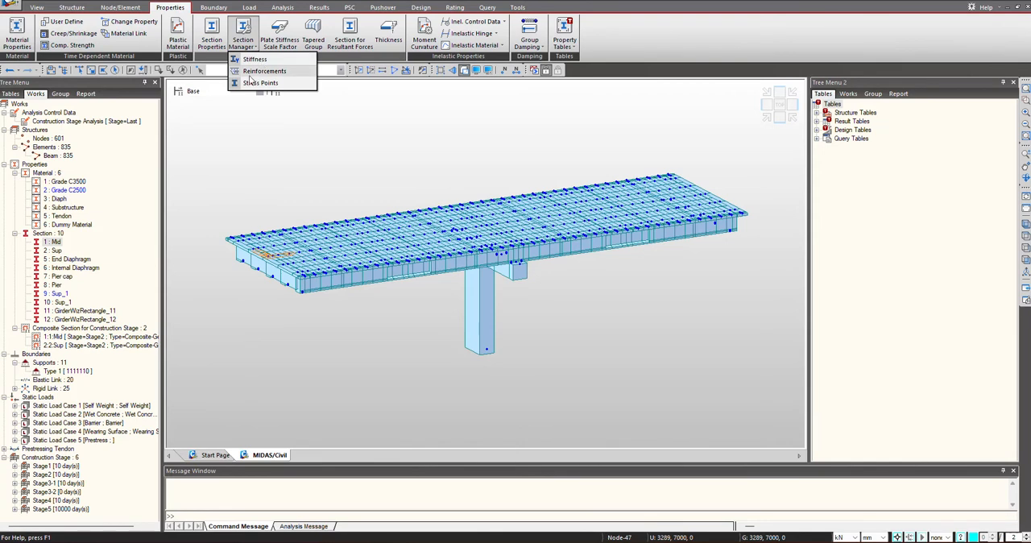
pyautogui.click(264, 71)
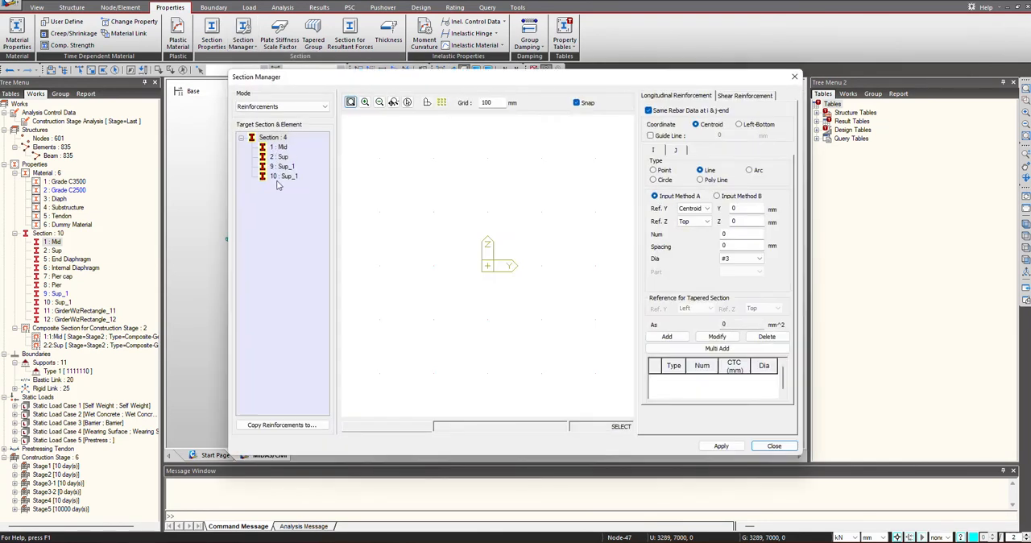
# Step: Select the Mid section and switch longitudinal rebar entry to Input Method B (start/end points)
pyautogui.click(280, 146)
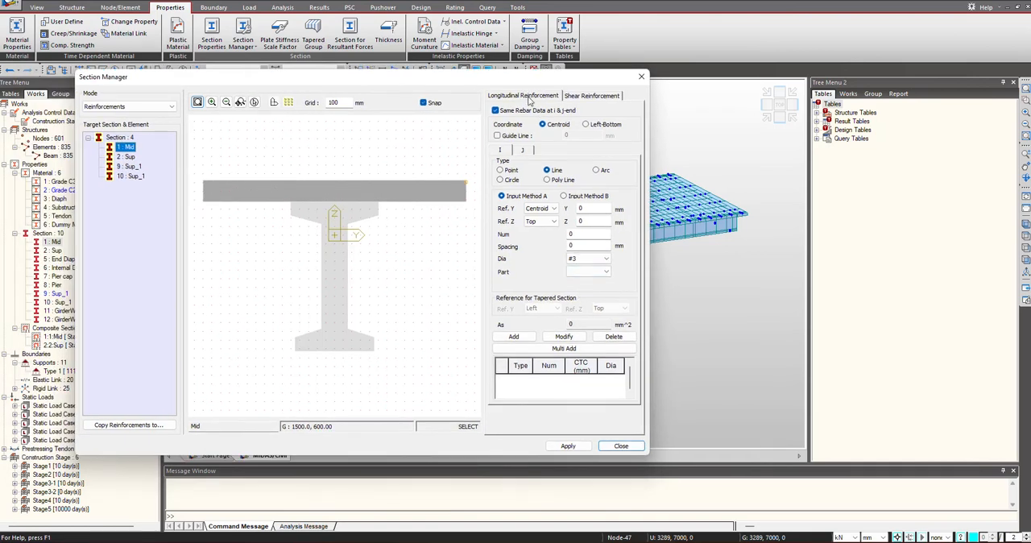
pyautogui.click(592, 95)
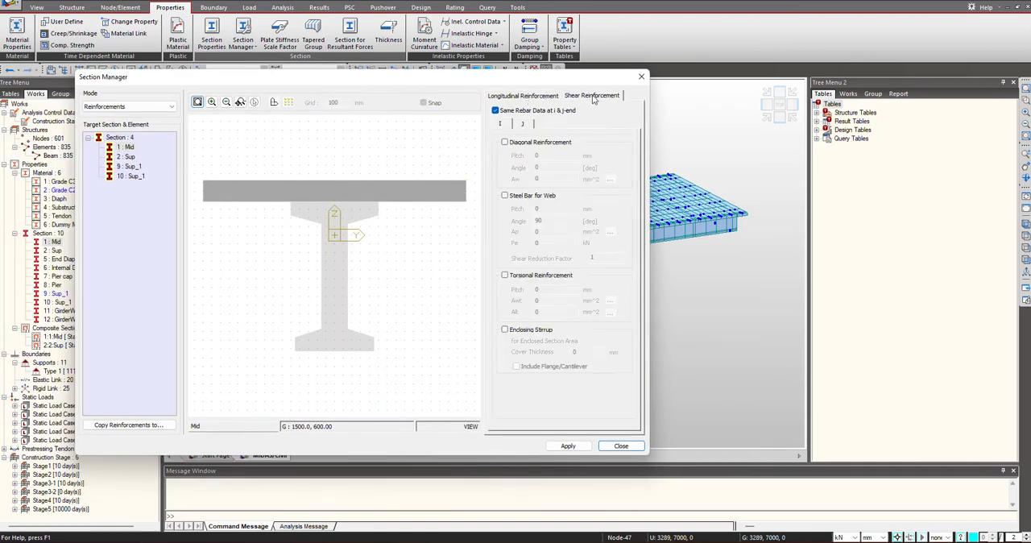
pyautogui.click(522, 95)
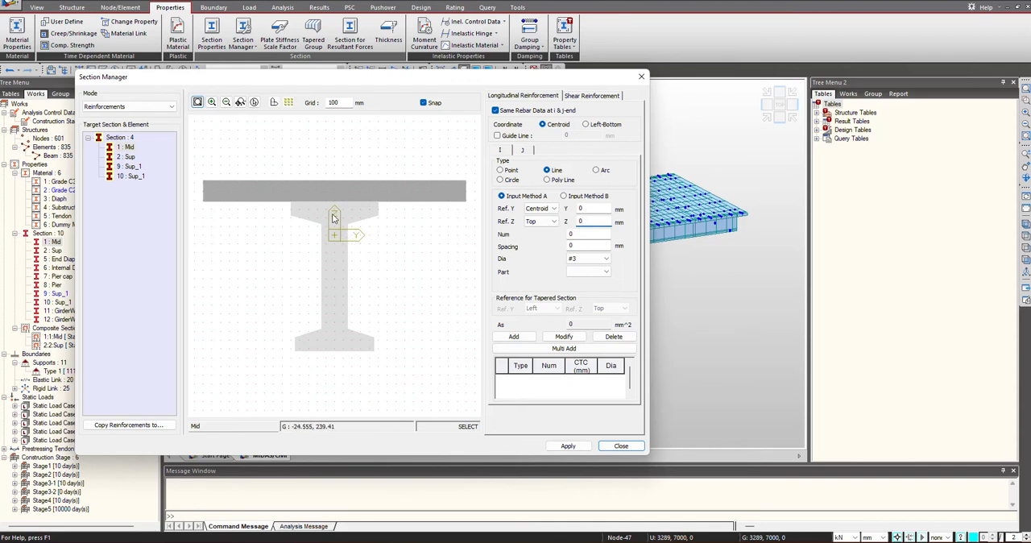
pyautogui.click(592, 222)
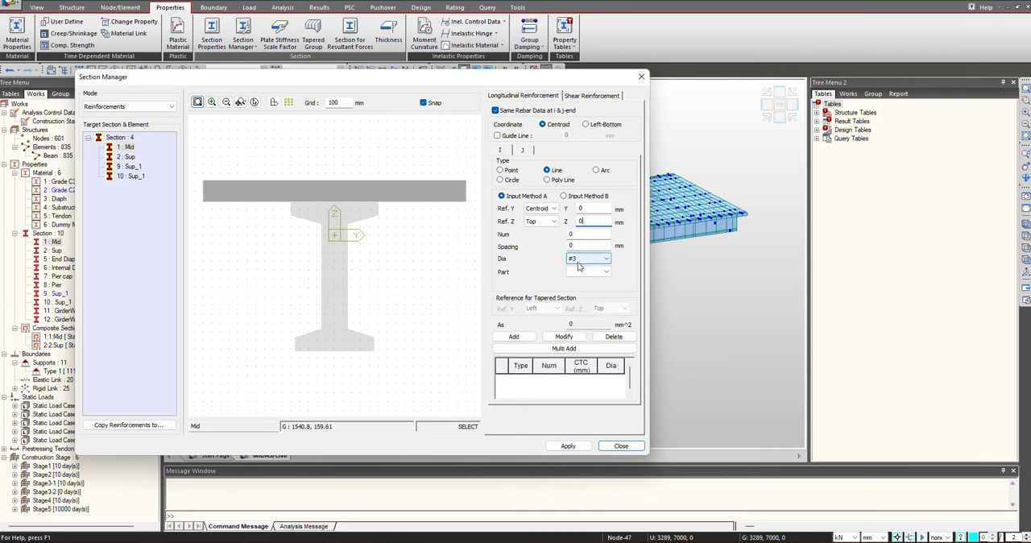
pyautogui.click(564, 197)
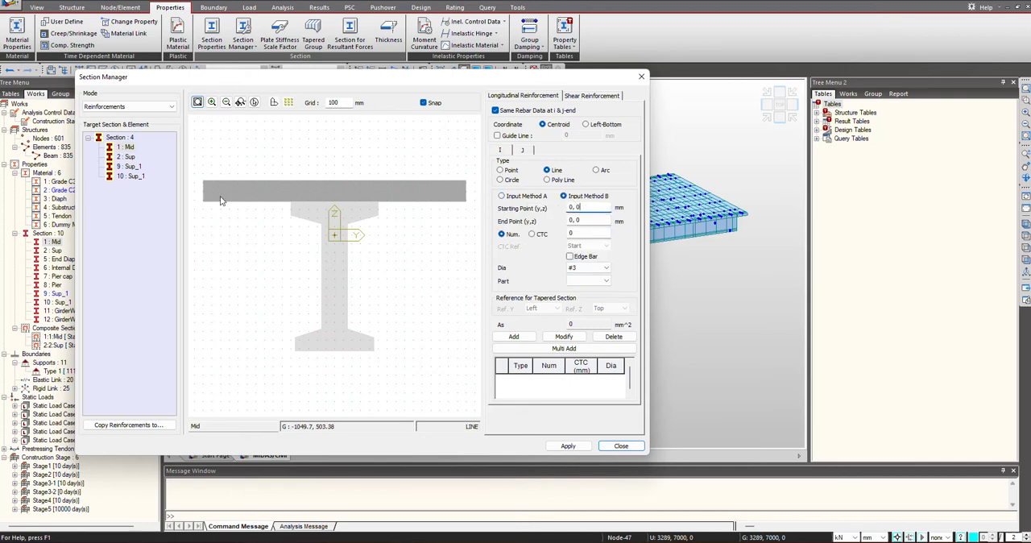
# Step: Draw a 10-bar line across the deck slab, then close Section Manager without adding it
pyautogui.moveTo(218, 192); pyautogui.dragTo(457, 192)
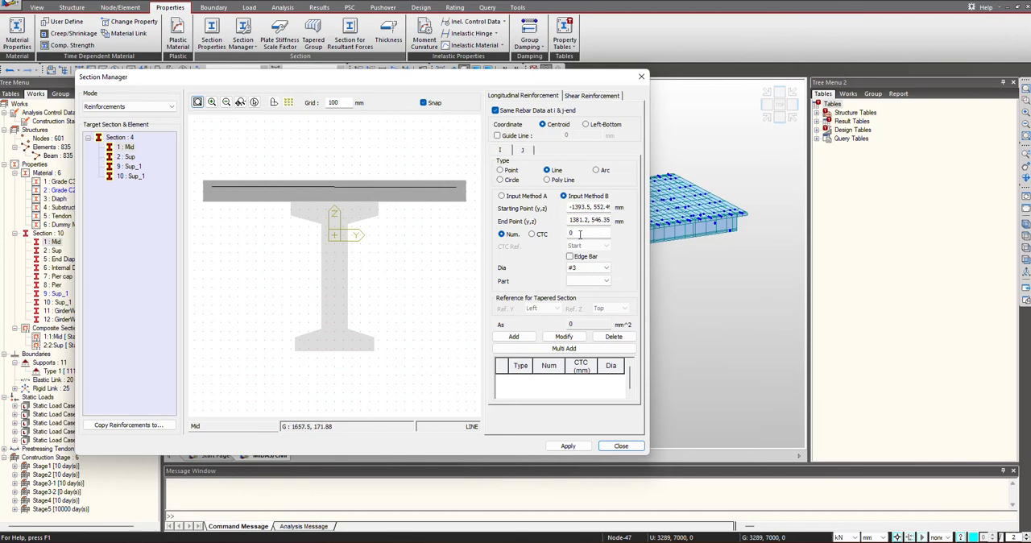
pyautogui.write('10')
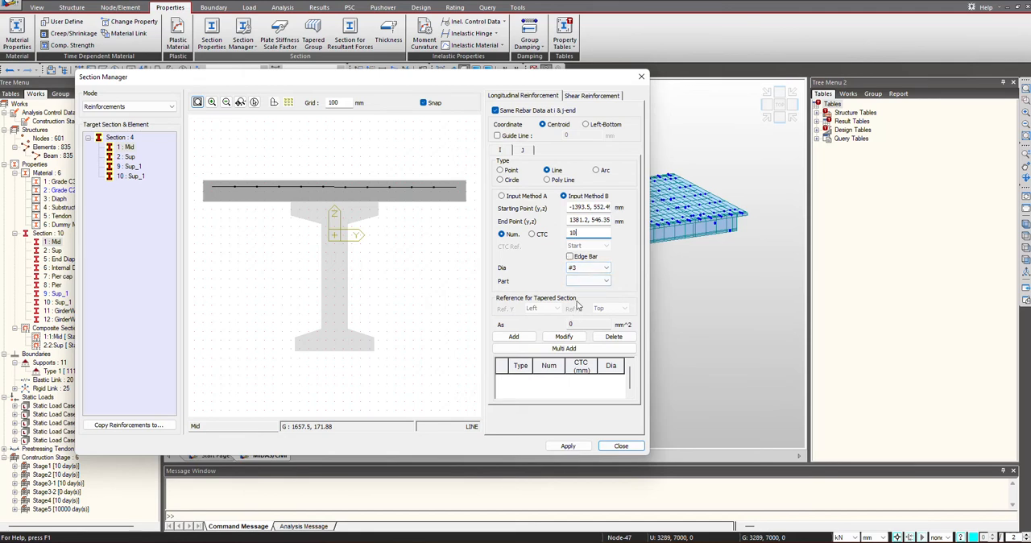
pyautogui.click(622, 444)
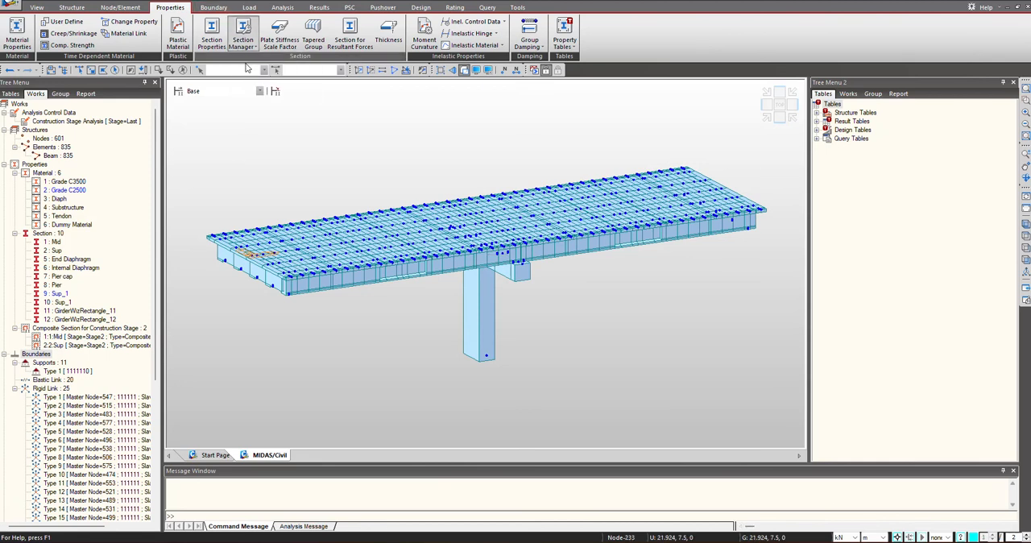
# Step: Reopen Reinforcements and draw a 10-bar edge line across the deck slab assigned to Part 2
pyautogui.click(242, 36)
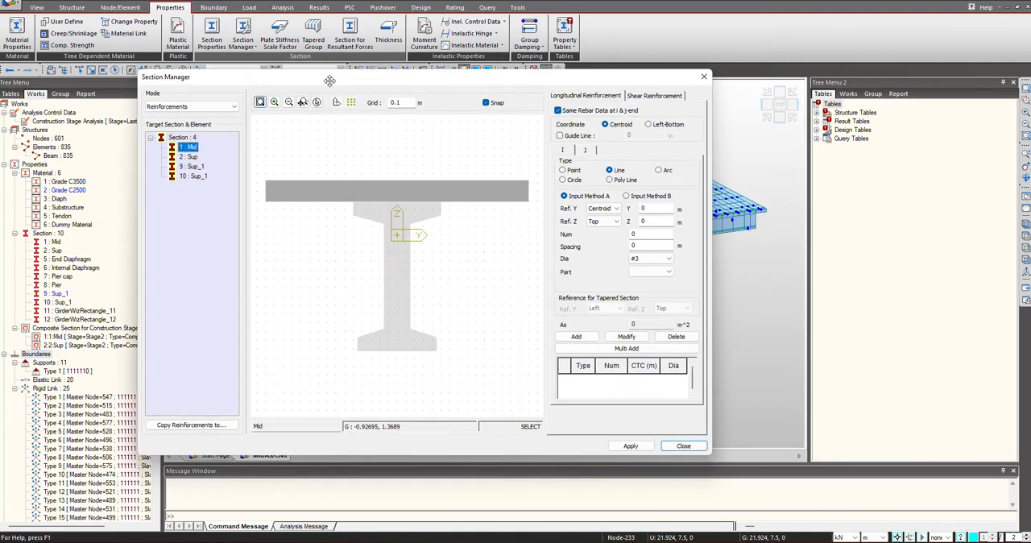
pyautogui.click(625, 196)
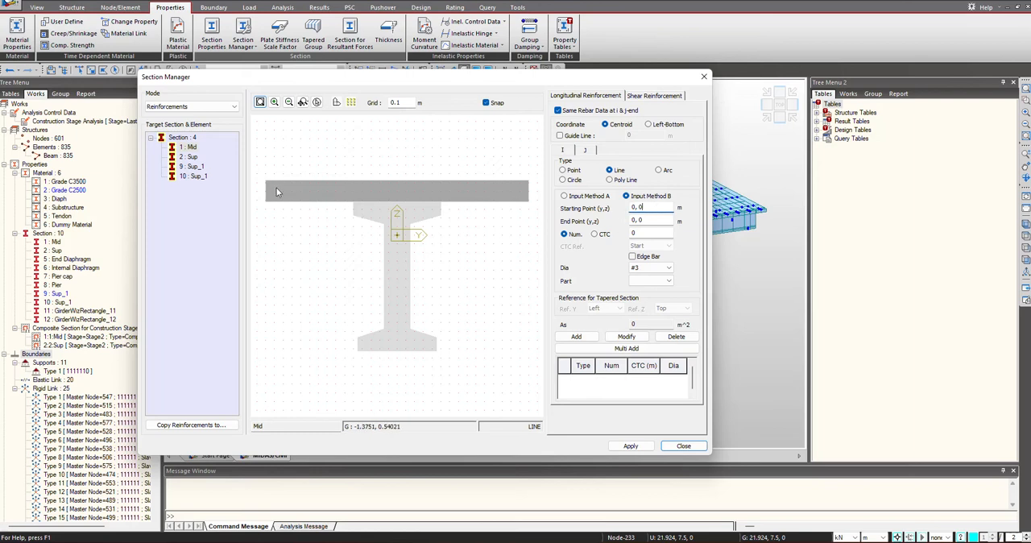
pyautogui.moveTo(277, 192); pyautogui.dragTo(518, 192)
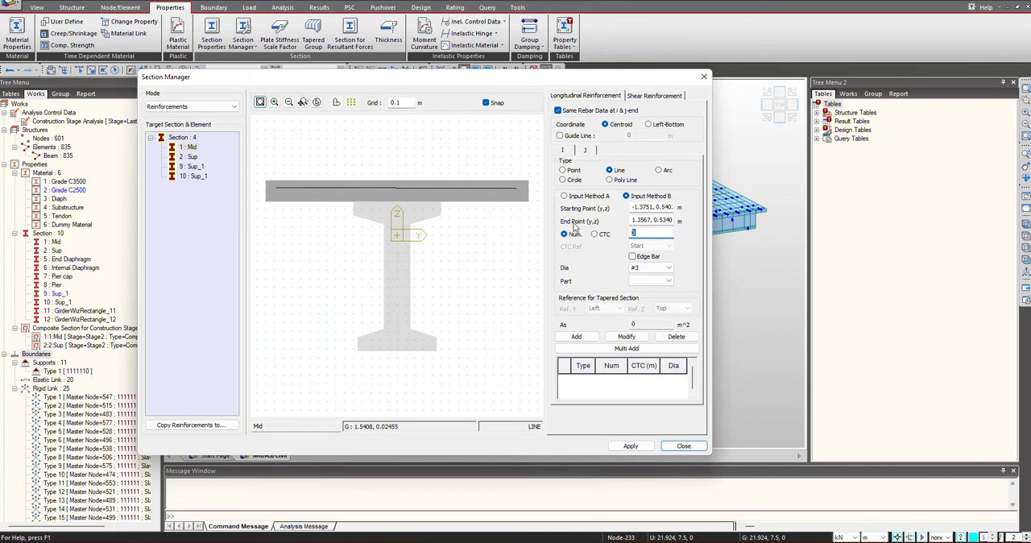
pyautogui.write('10')
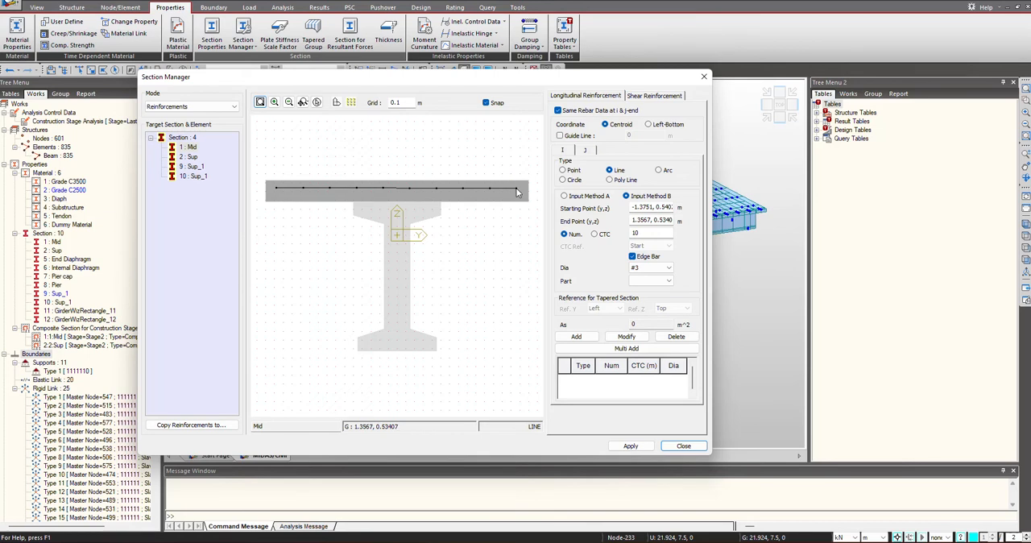
pyautogui.click(667, 280)
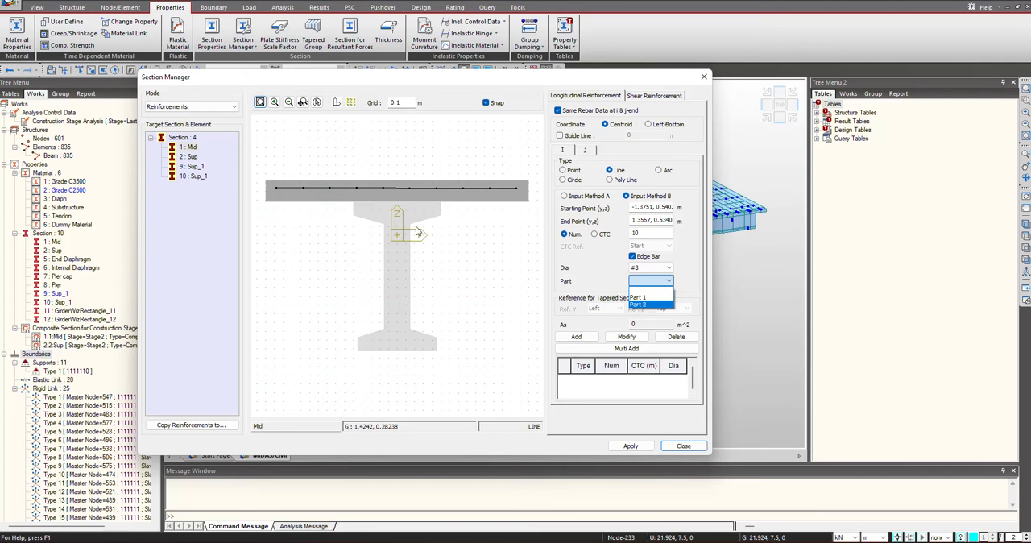
pyautogui.moveTo(372, 216)
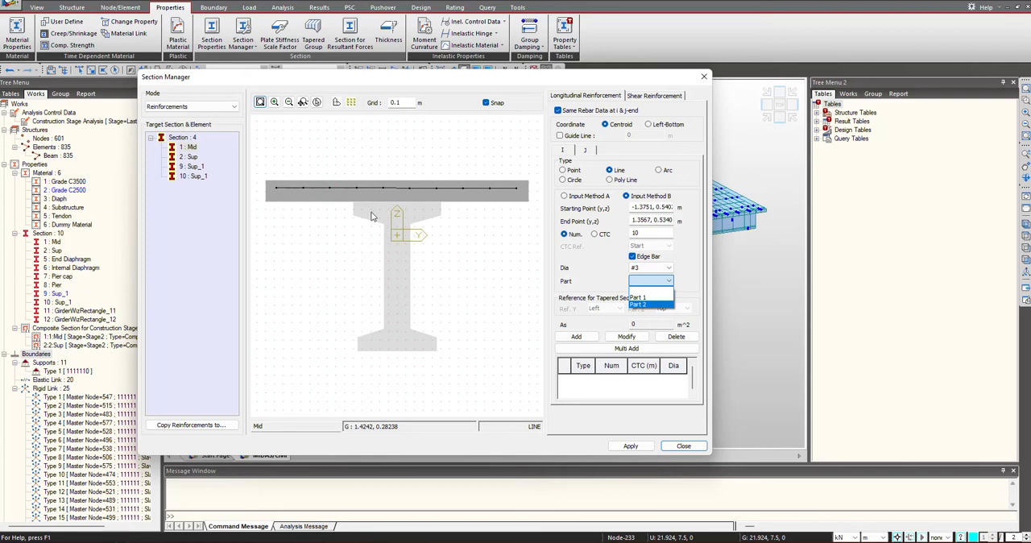
pyautogui.moveTo(370, 222)
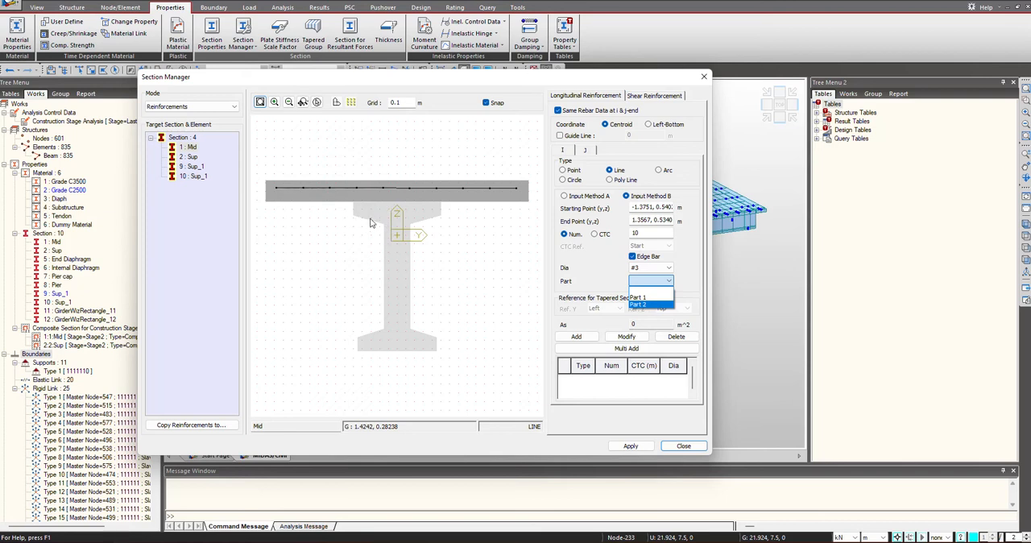
pyautogui.moveTo(509, 203)
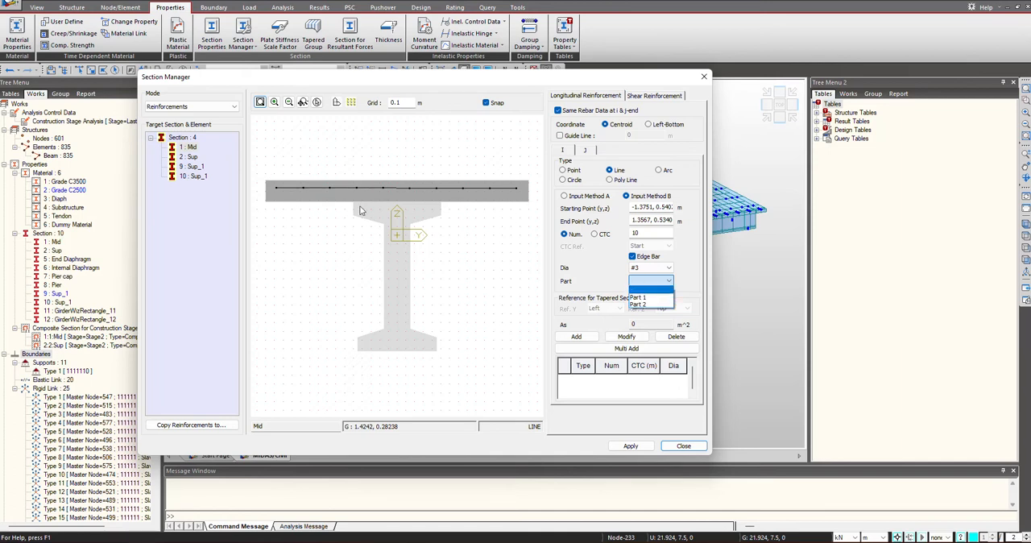
pyautogui.moveTo(272, 206)
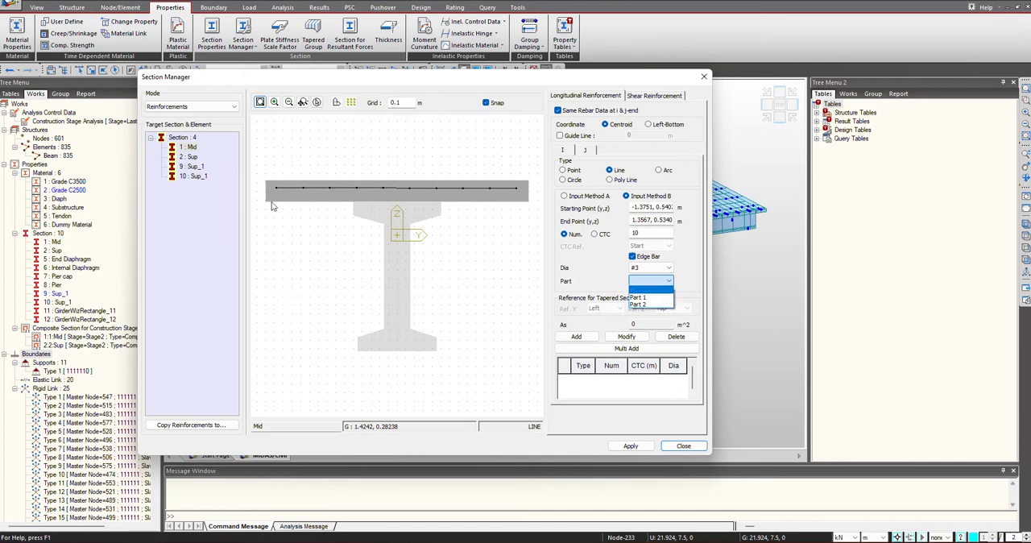
pyautogui.click(639, 304)
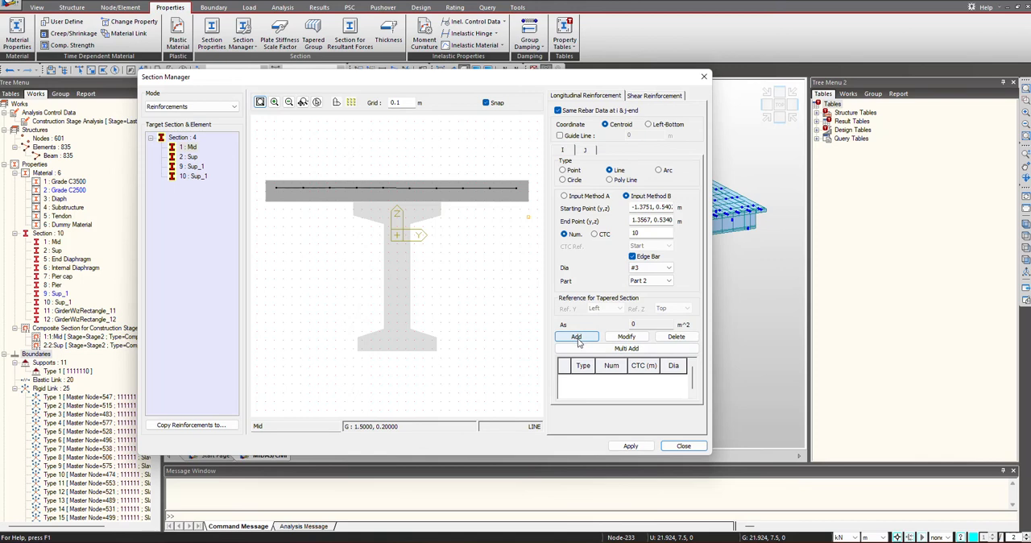
# Step: Add the deck row, then add four #5 bars at 0.15 m spacing along the girder bottom in Part 1
pyautogui.click(577, 335)
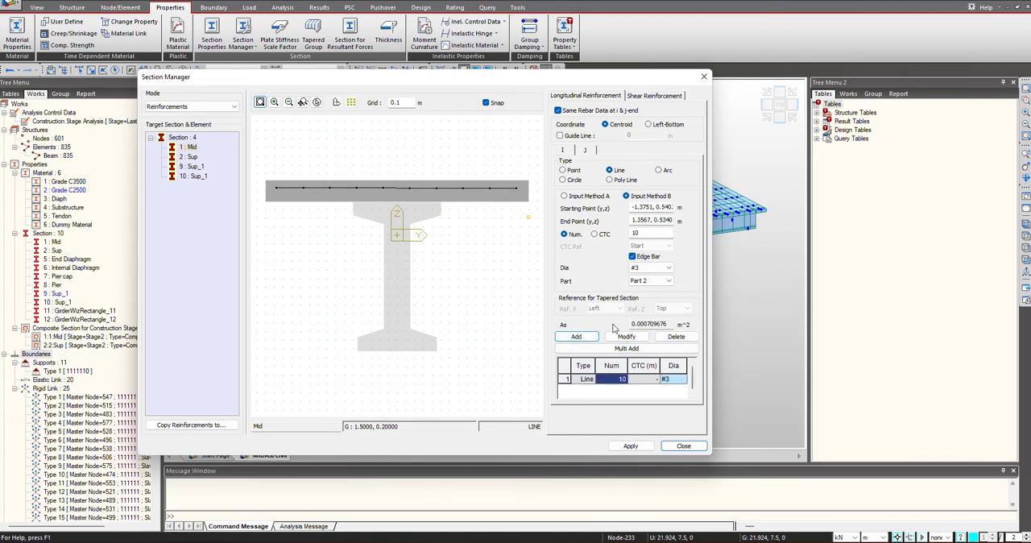
pyautogui.moveTo(384, 355)
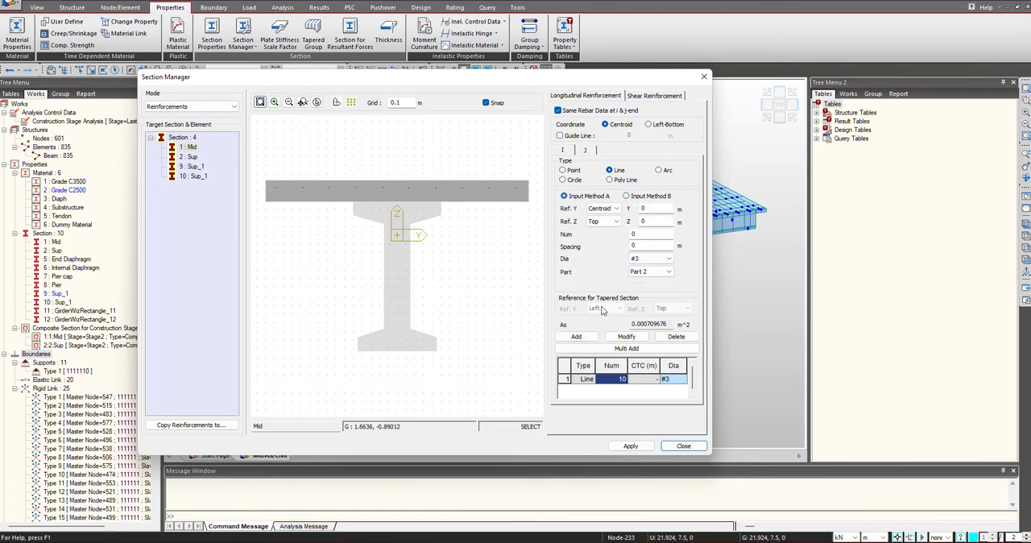
pyautogui.moveTo(396, 335)
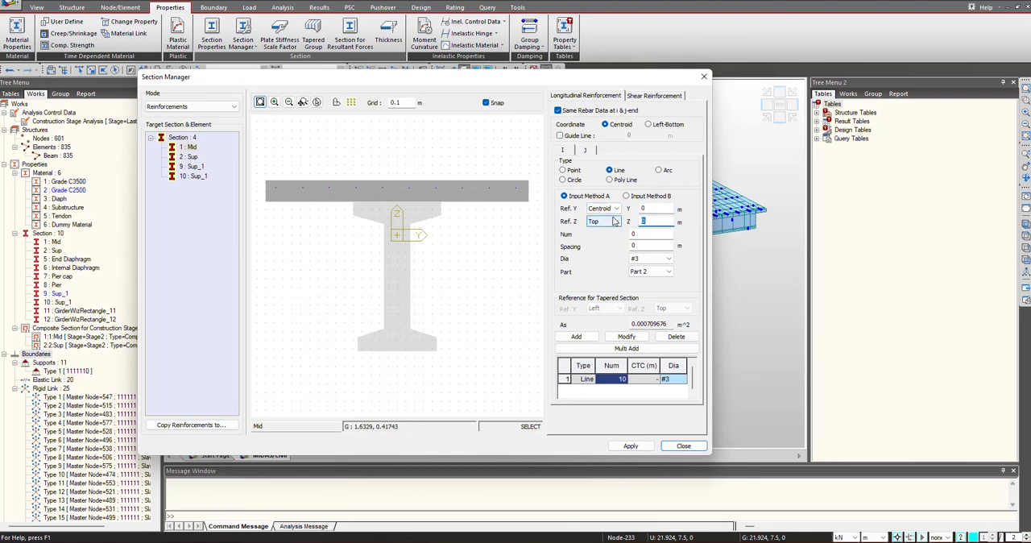
pyautogui.click(613, 222)
pyautogui.write('.1')
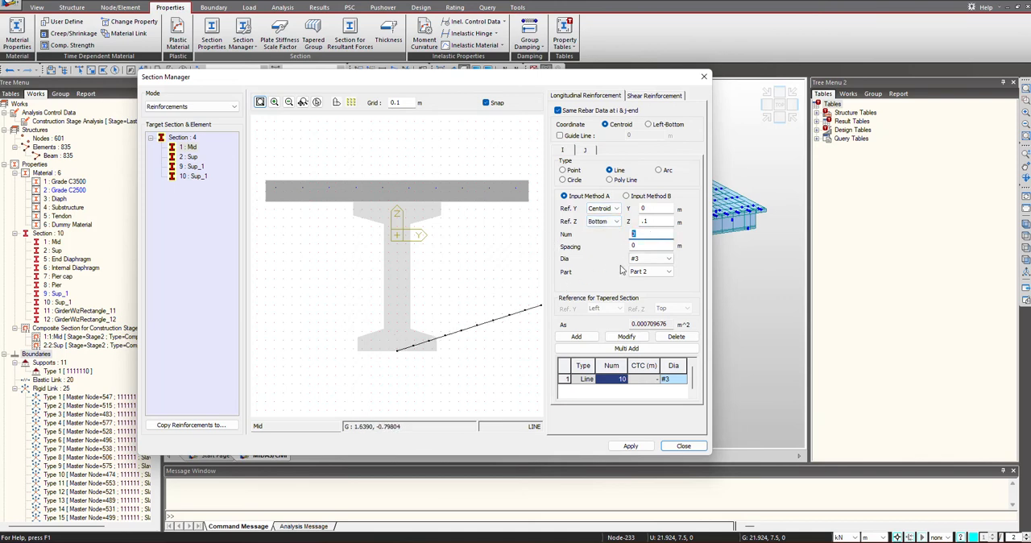
pyautogui.write('4')
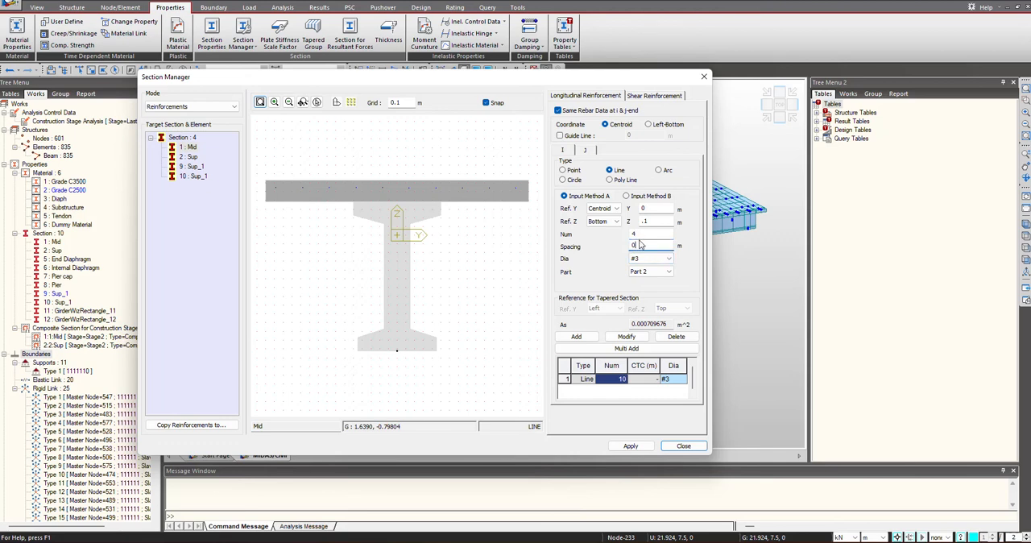
pyautogui.click(667, 258)
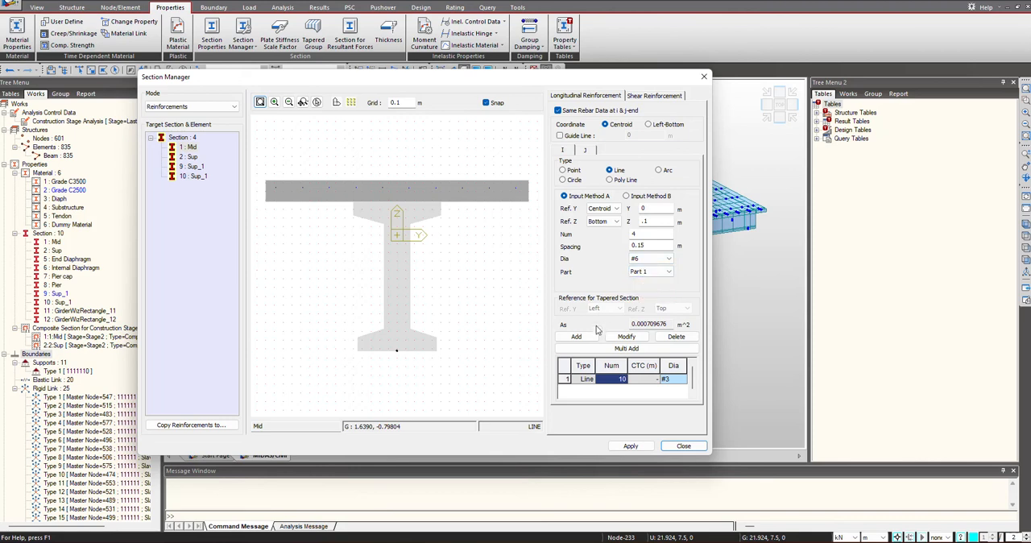
pyautogui.click(575, 335)
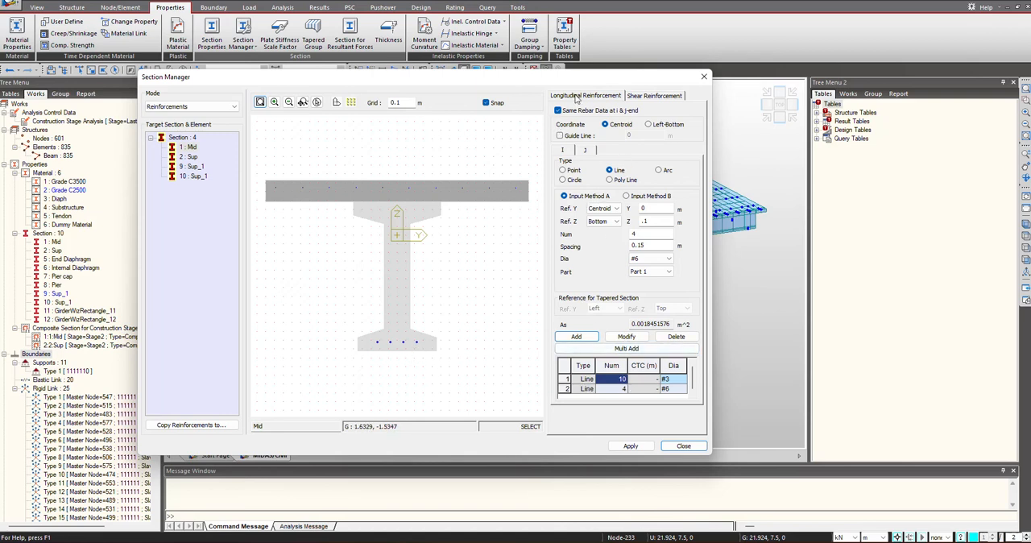
# Step: Enable diagonal shear reinforcement with 0.15 m pitch and 90° angle, starting the Aw bar-area calculator
pyautogui.click(654, 95)
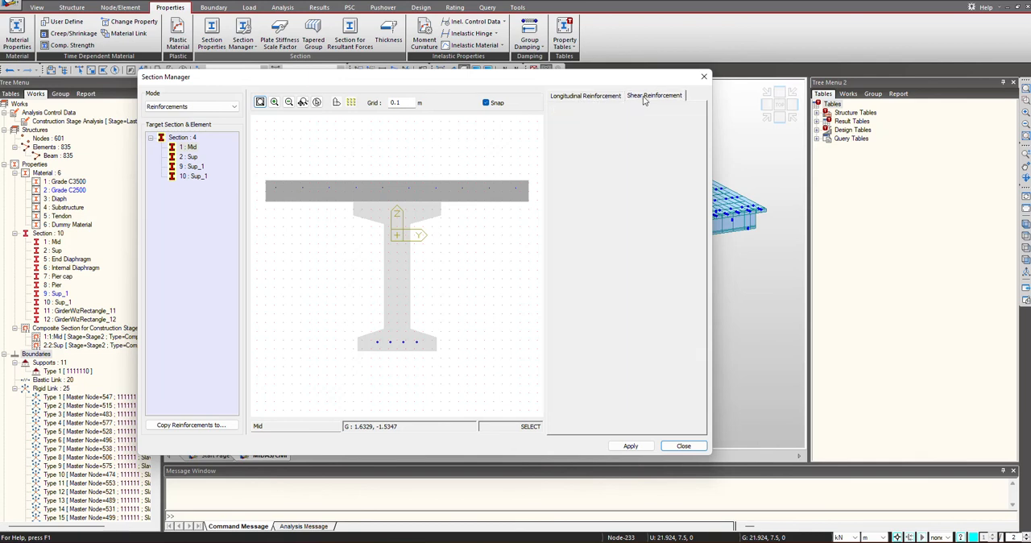
pyautogui.click(654, 95)
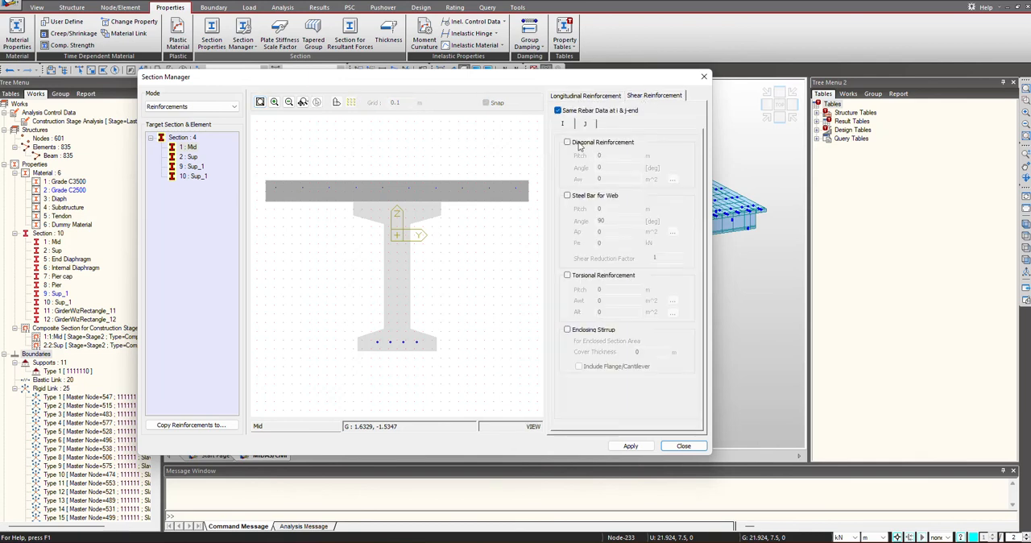
pyautogui.click(567, 273)
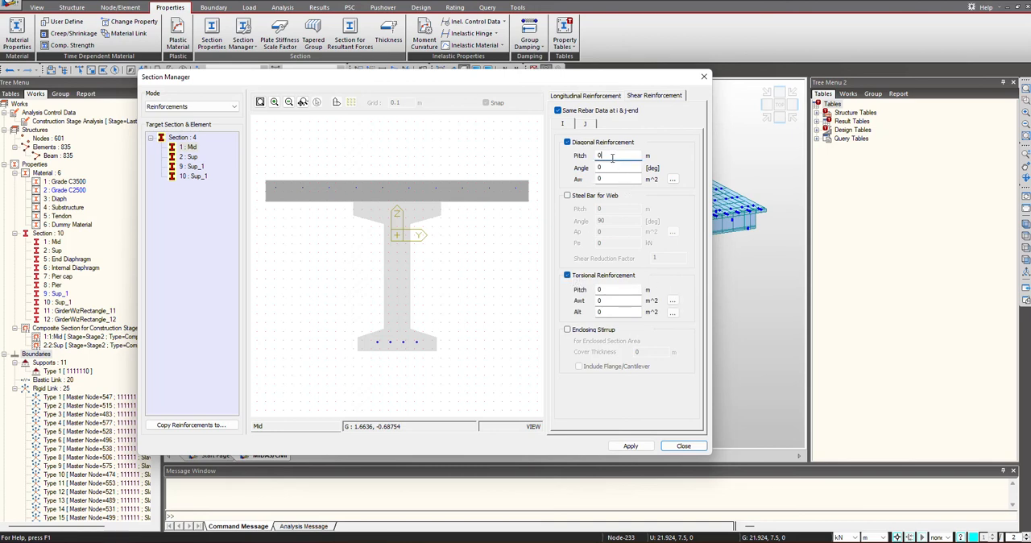
pyautogui.write('0.15')
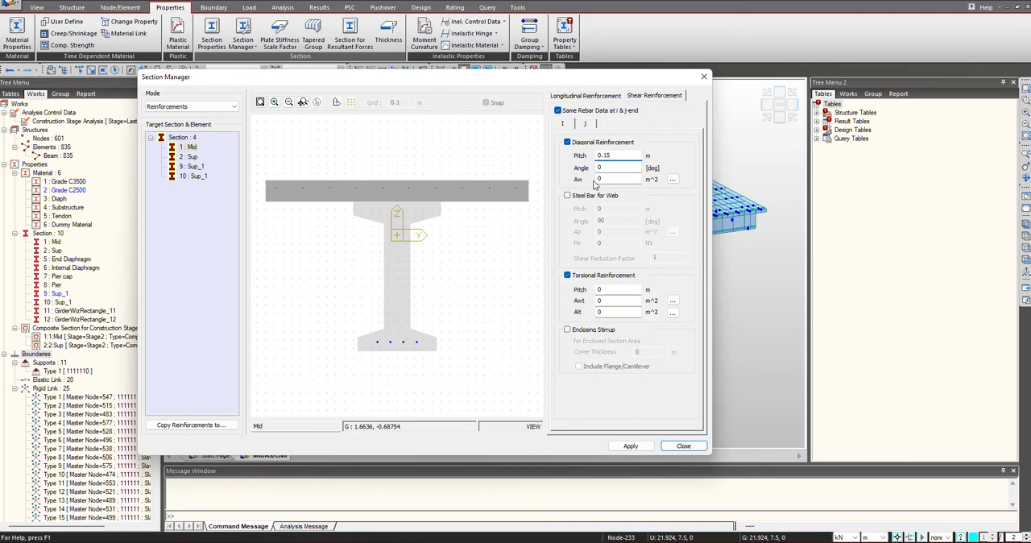
pyautogui.click(615, 168)
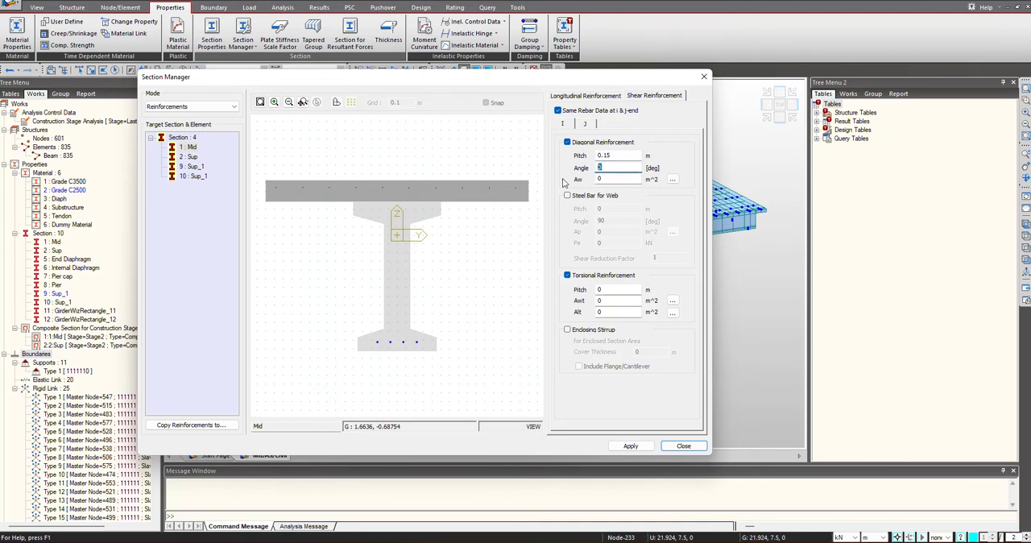
pyautogui.click(673, 179)
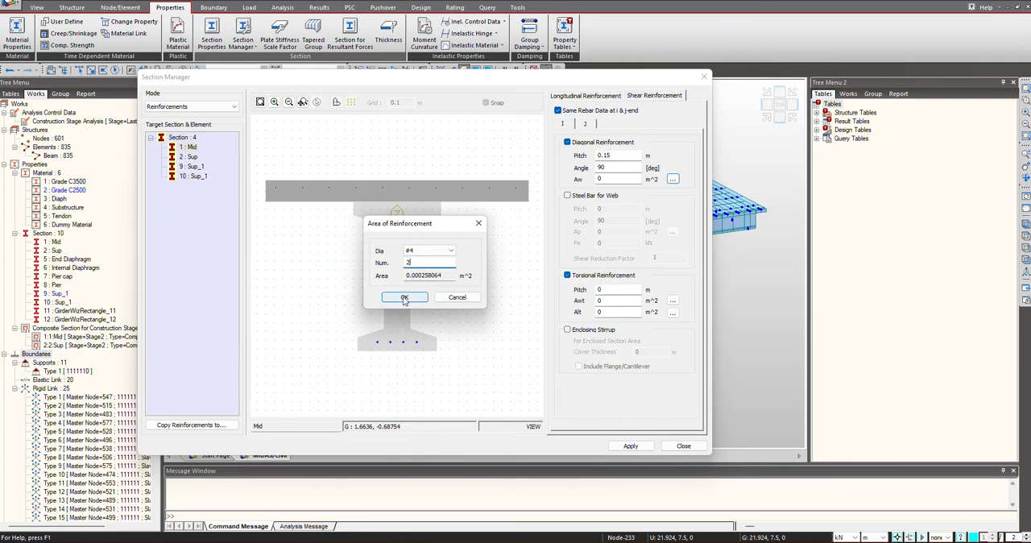
# Step: Confirm the diagonal bar area and set torsional pitch with the stirrup area Awt confirmed
pyautogui.click(403, 296)
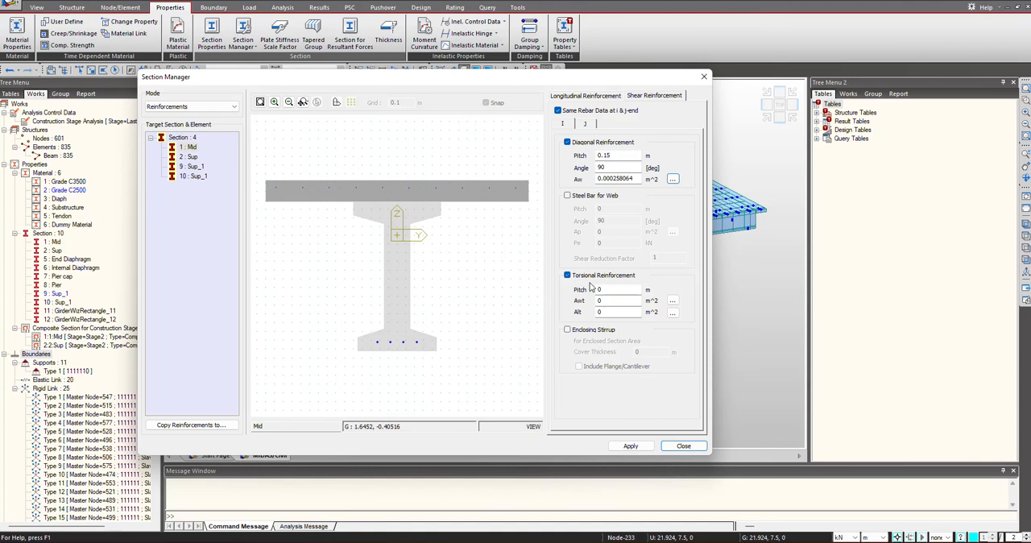
pyautogui.write('90')
pyautogui.write('.15')
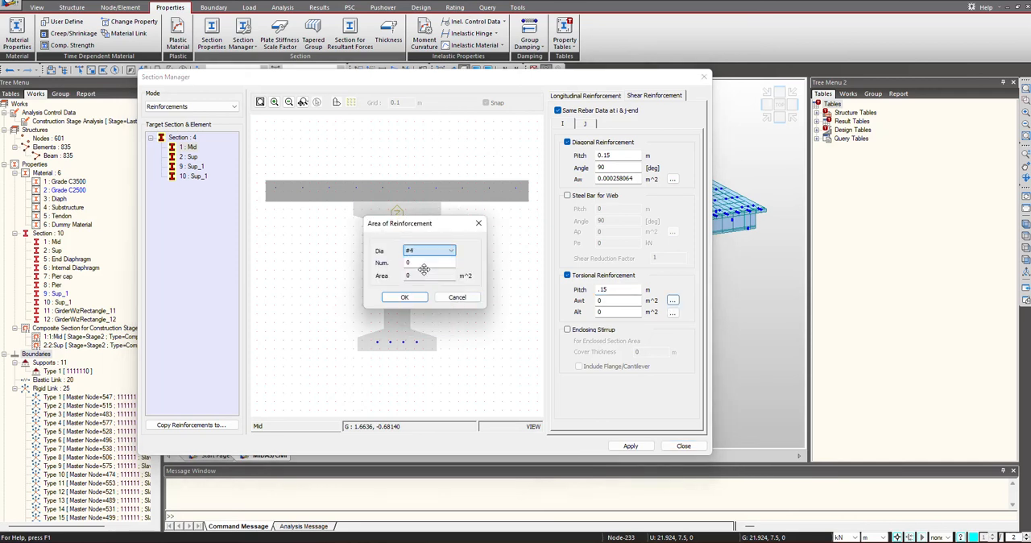
pyautogui.click(405, 296)
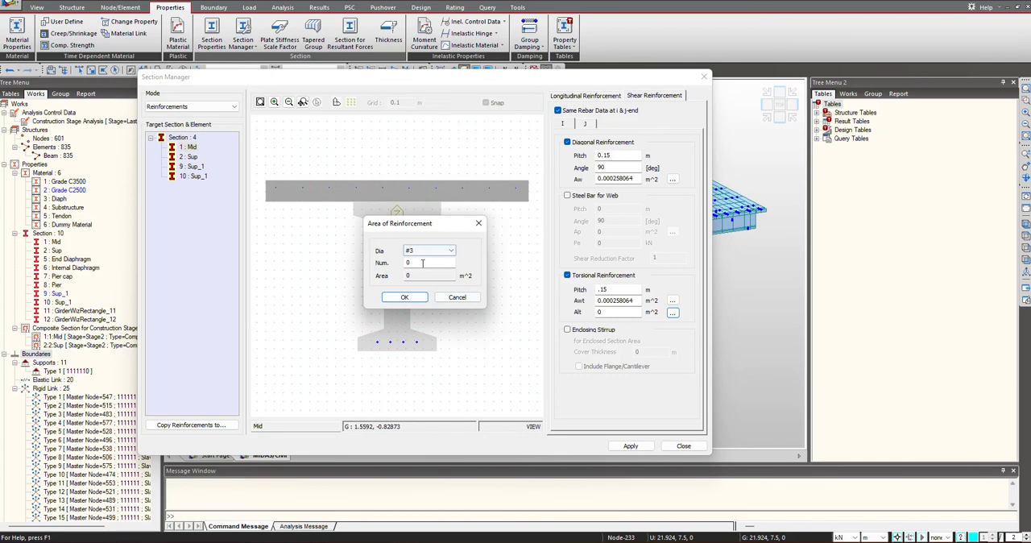
# Step: Set the torsional longitudinal area Atl from twelve #8 bars
pyautogui.click(451, 250)
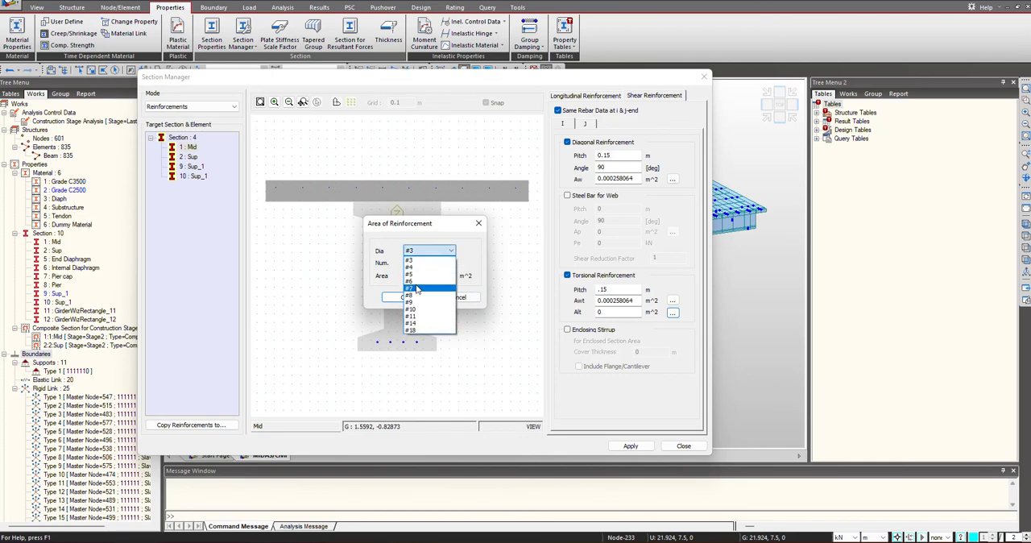
pyautogui.click(411, 287)
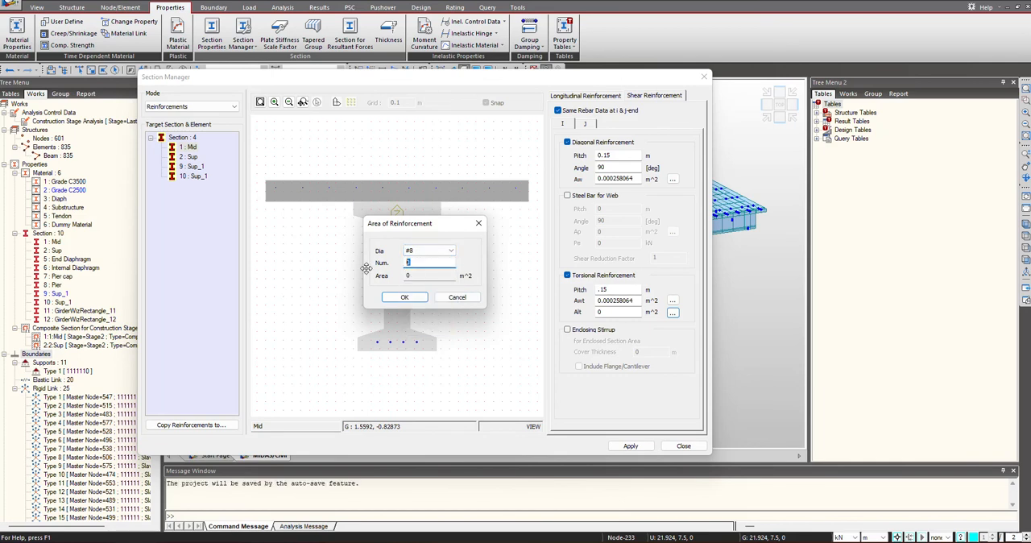
pyautogui.write('12')
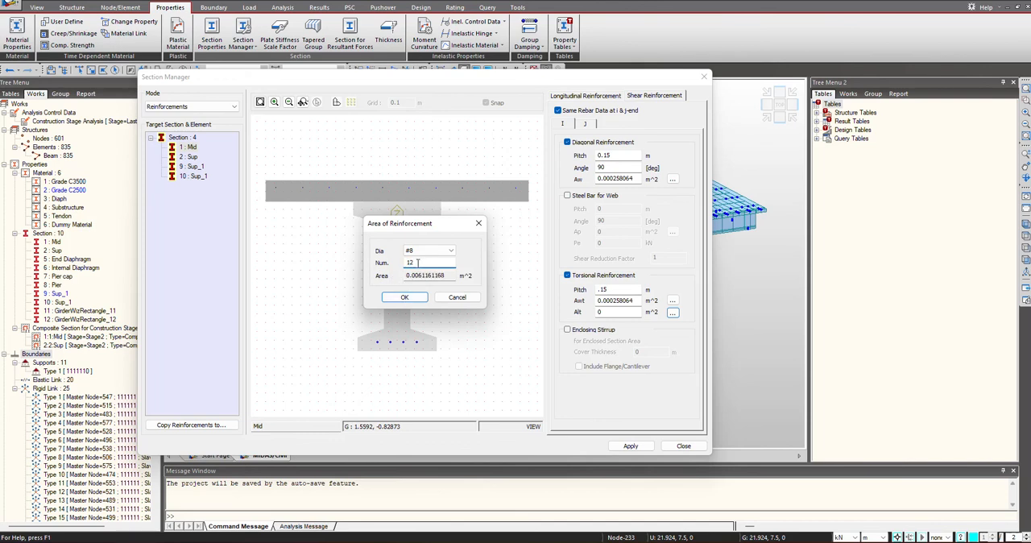
pyautogui.click(404, 296)
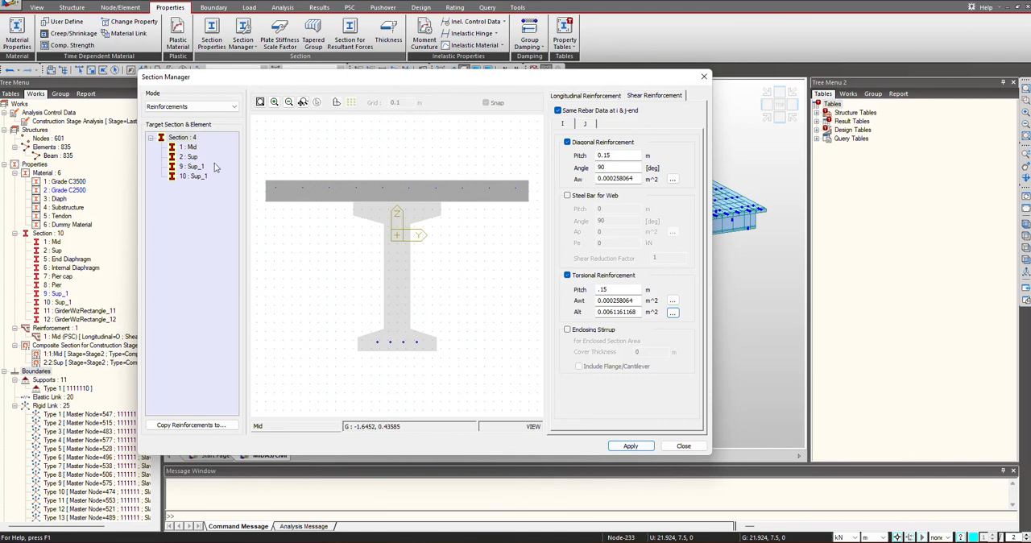
# Step: Back in Longitudinal Reinforcement, change a rebar line's bar size to #8
pyautogui.click(191, 146)
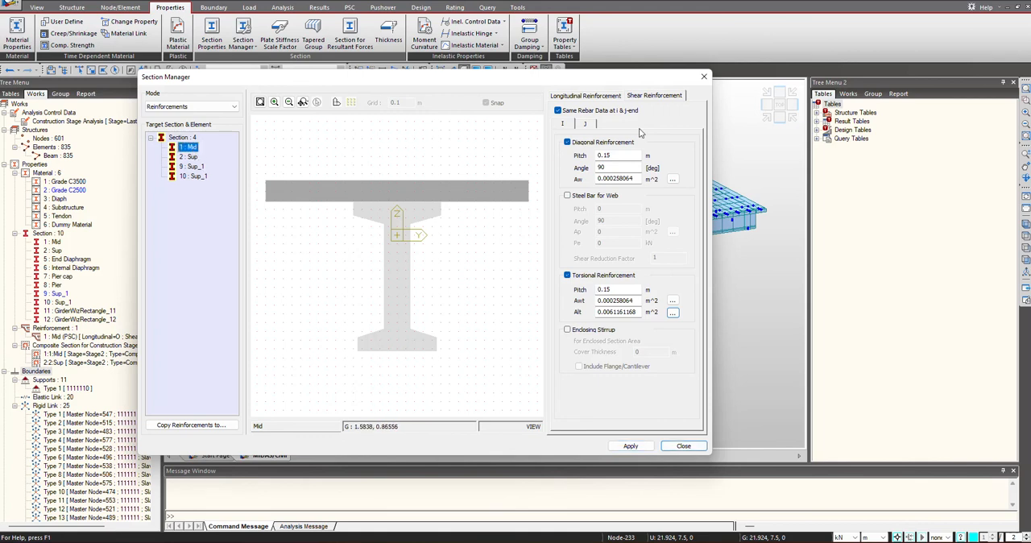
pyautogui.click(586, 95)
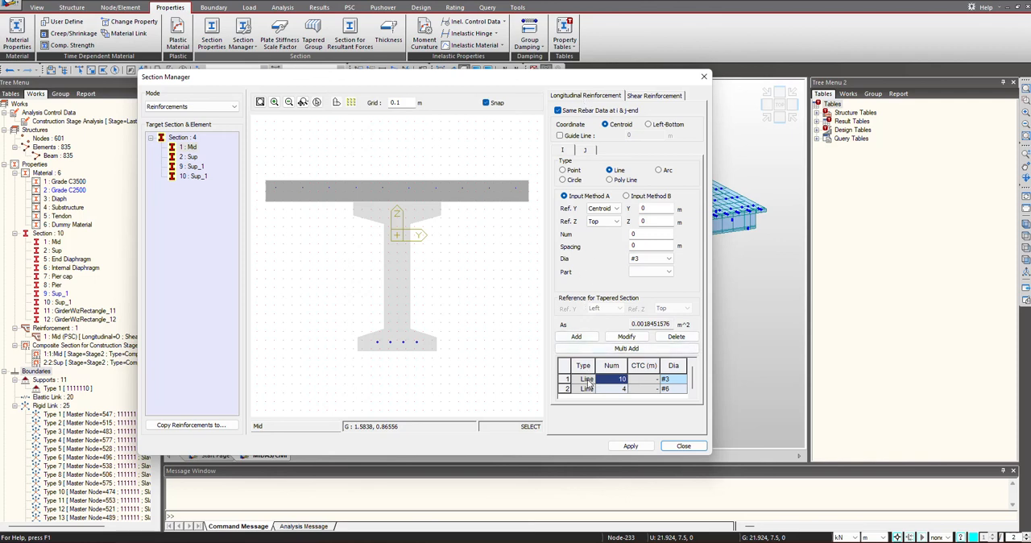
pyautogui.click(586, 388)
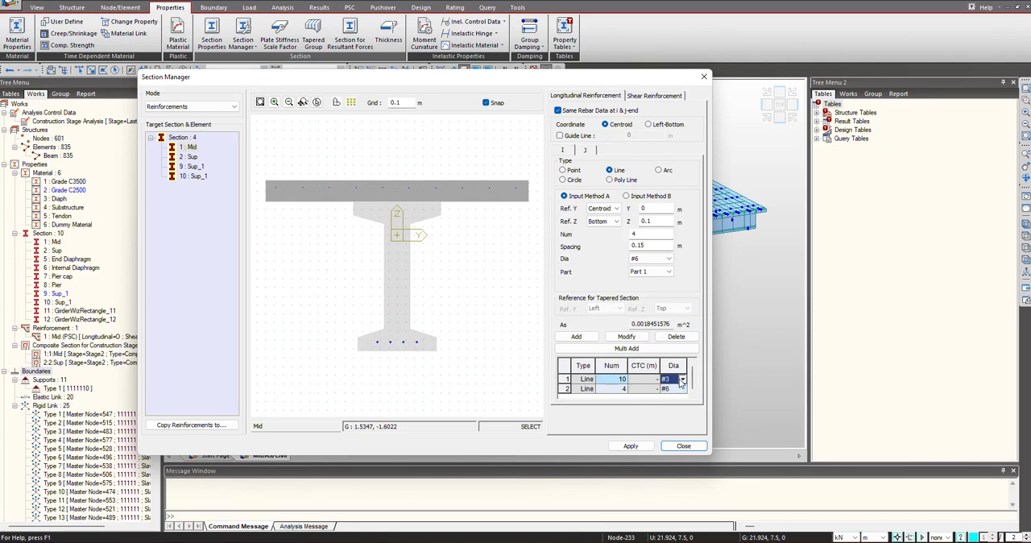
pyautogui.click(683, 379)
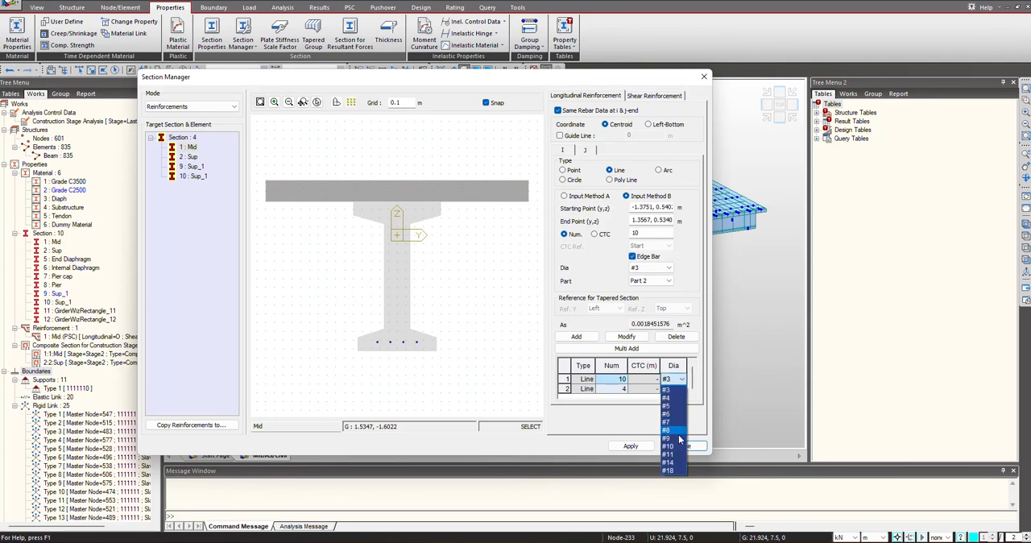
pyautogui.click(667, 422)
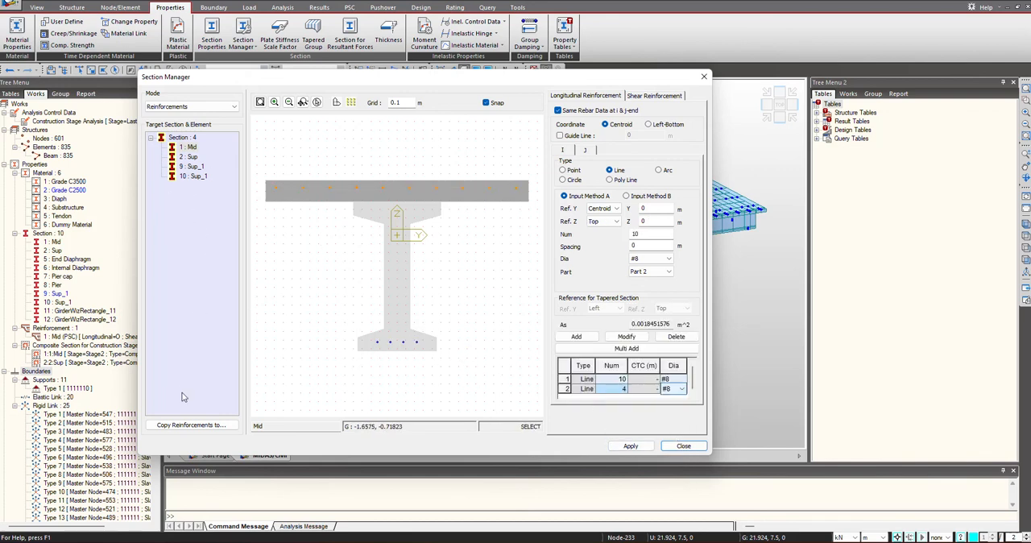
# Step: Open and dismiss Copy Reinforcements to…, then close Section Manager
pyautogui.click(190, 425)
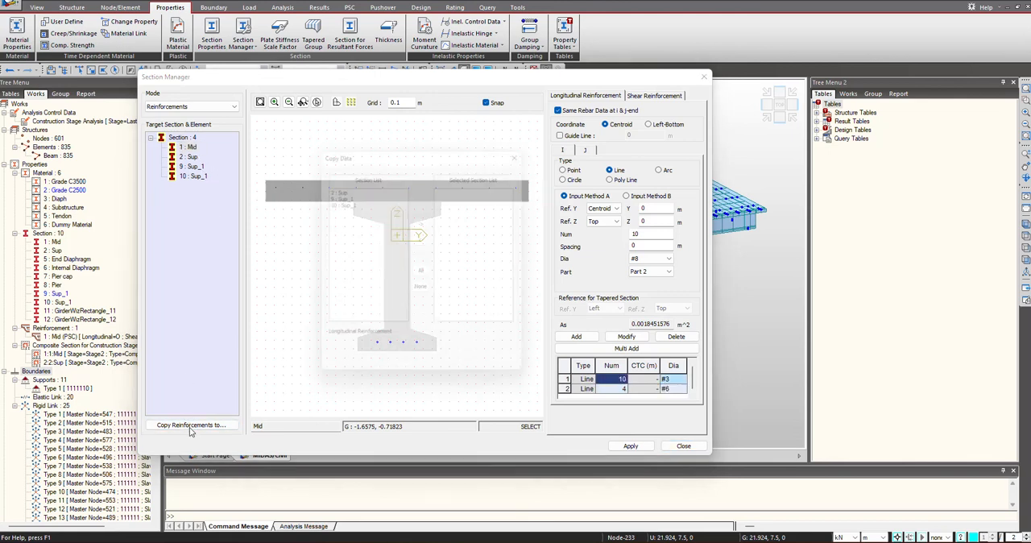
pyautogui.click(190, 425)
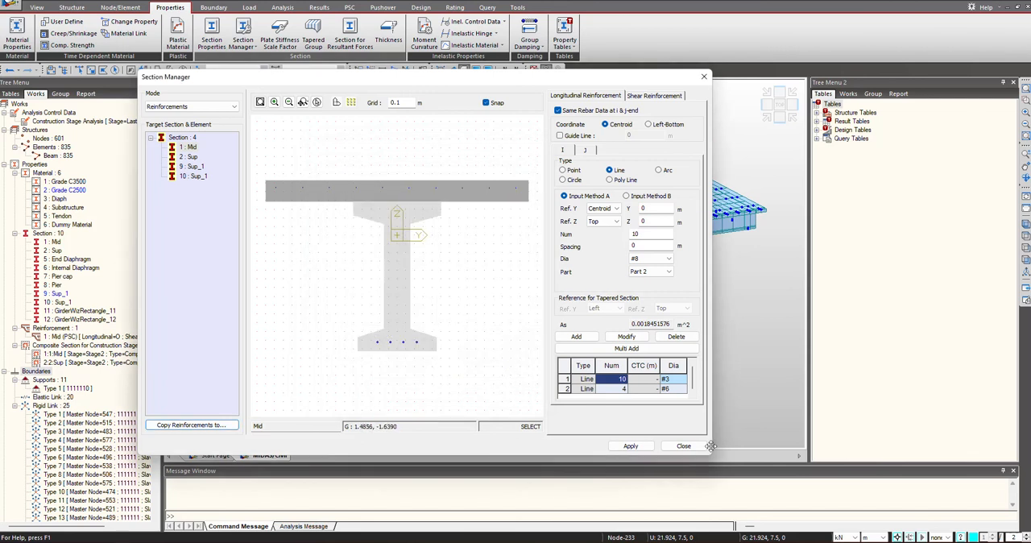
pyautogui.click(683, 445)
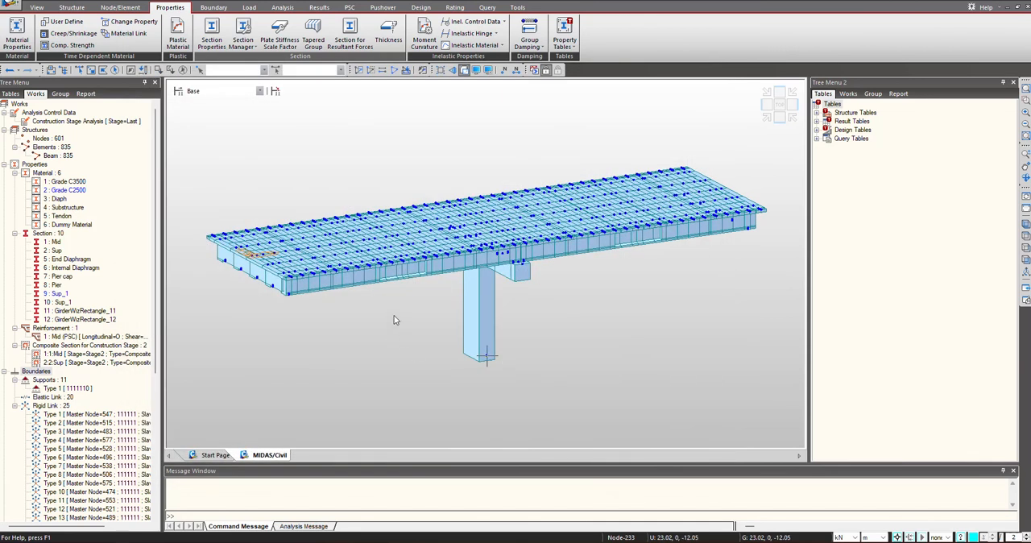